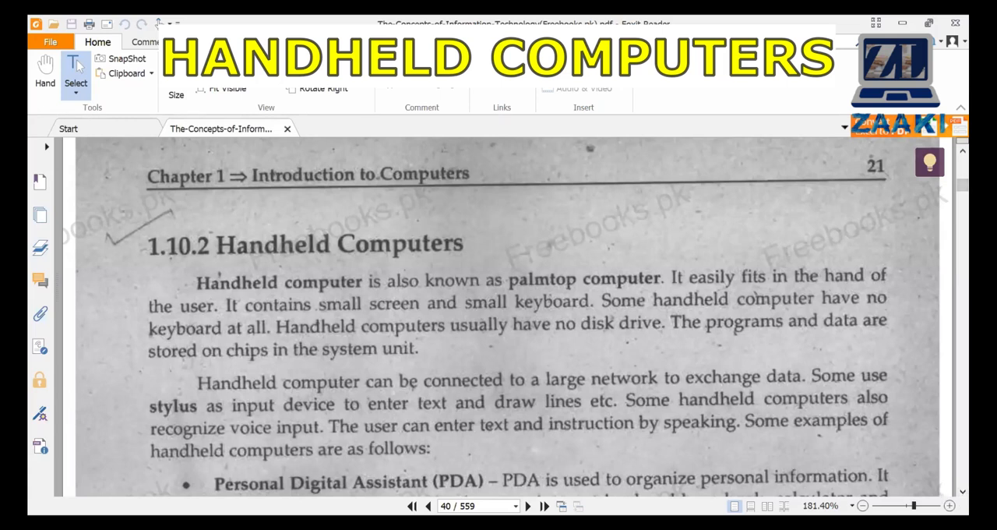
{"action": "mouse_move", "coordinate": [178, 501]}
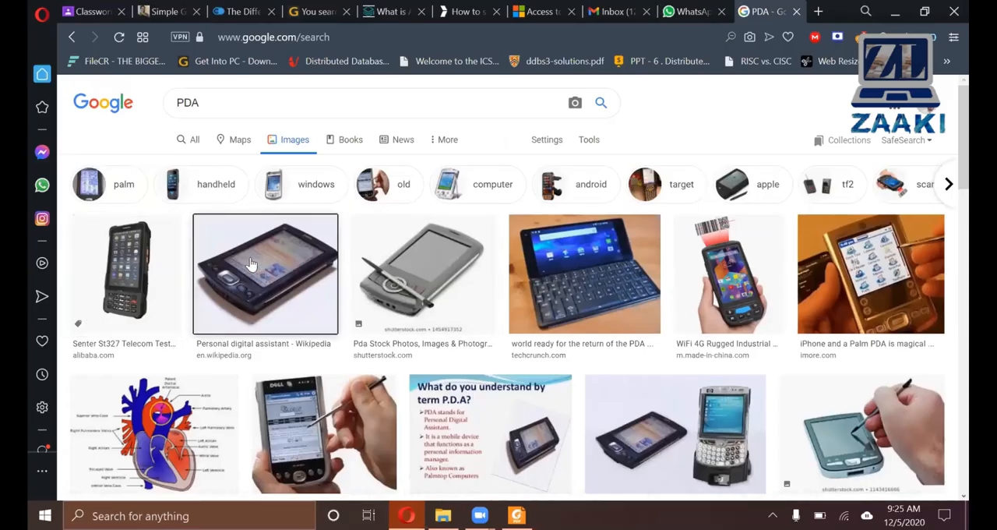
Preview the TechCrunch 'world ready for the return of the PDA' keyboard photo.
{"action": "left_click", "coordinate": [265, 273]}
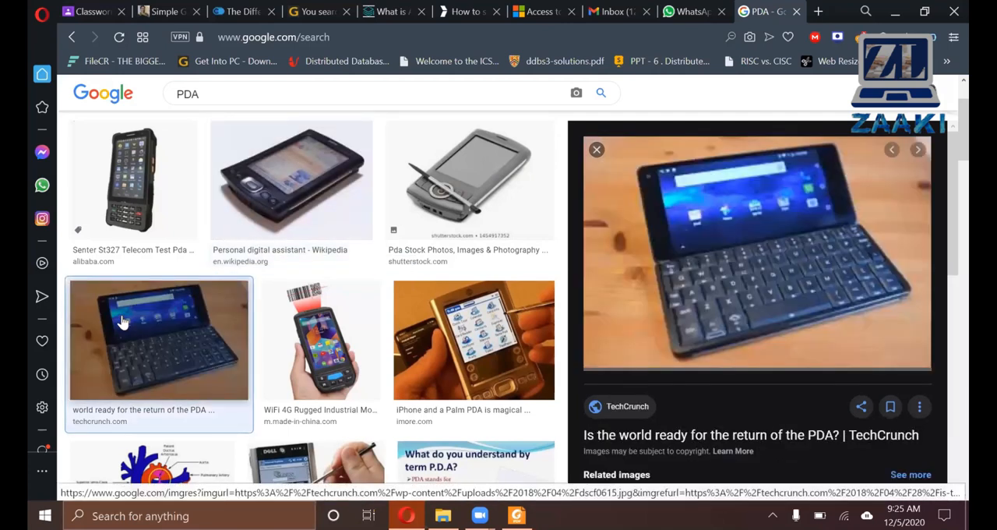
{"action": "mouse_move", "coordinate": [601, 240]}
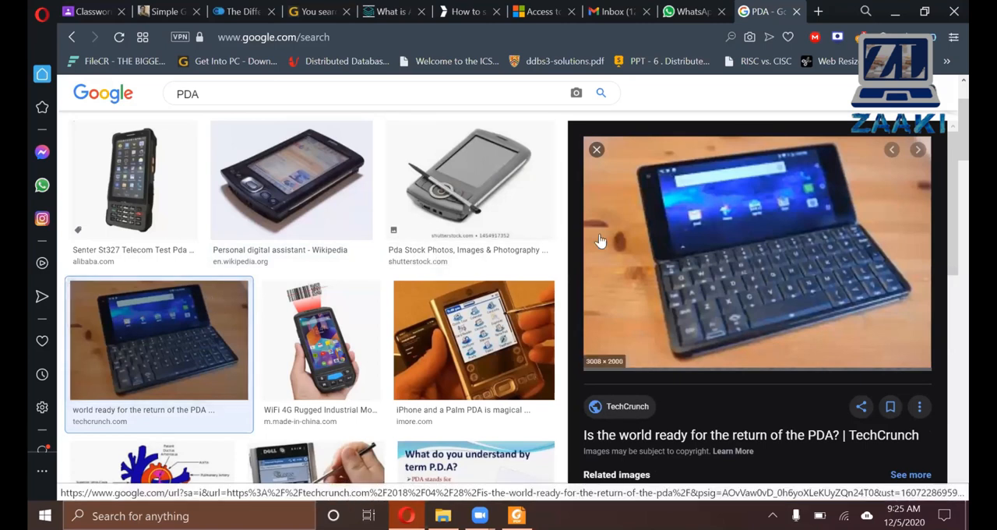
{"action": "mouse_move", "coordinate": [710, 291]}
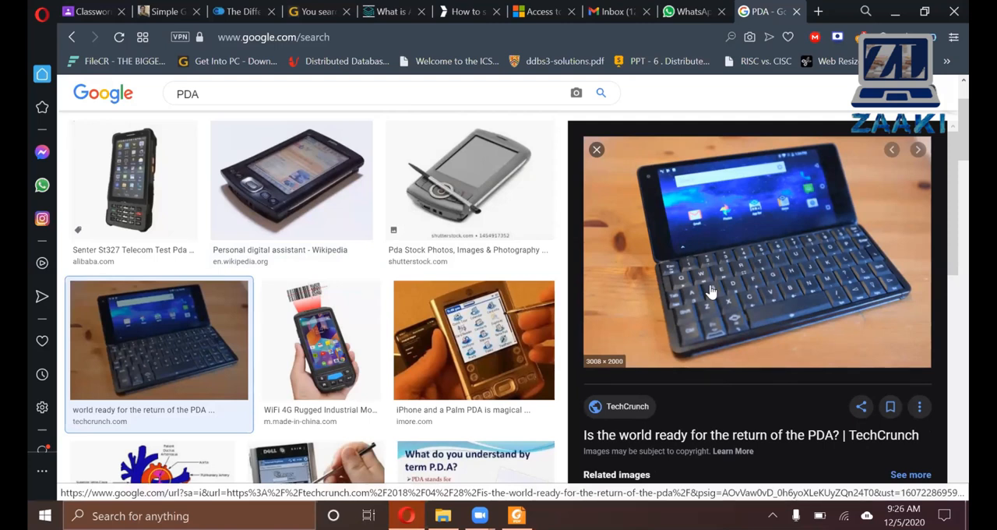
{"action": "mouse_move", "coordinate": [680, 271]}
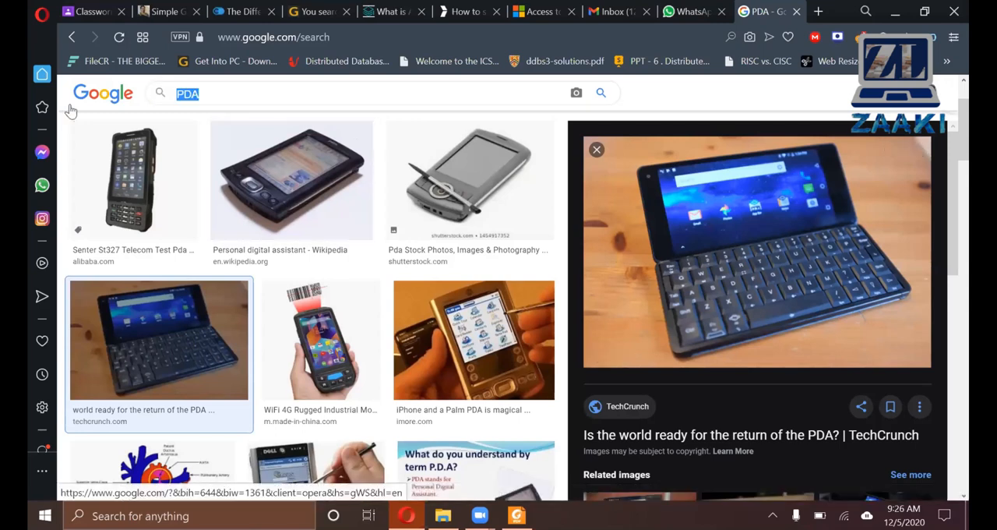
Search Google Images for 'pager' and browse down through the results.
{"action": "type", "text": "pae"}
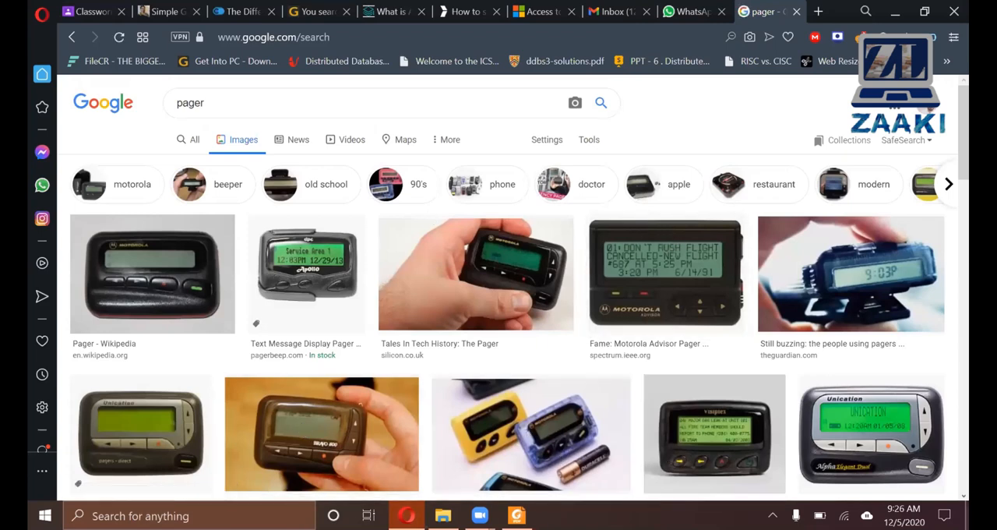
{"action": "scroll", "scroll_direction": "down", "scroll_amount": 3}
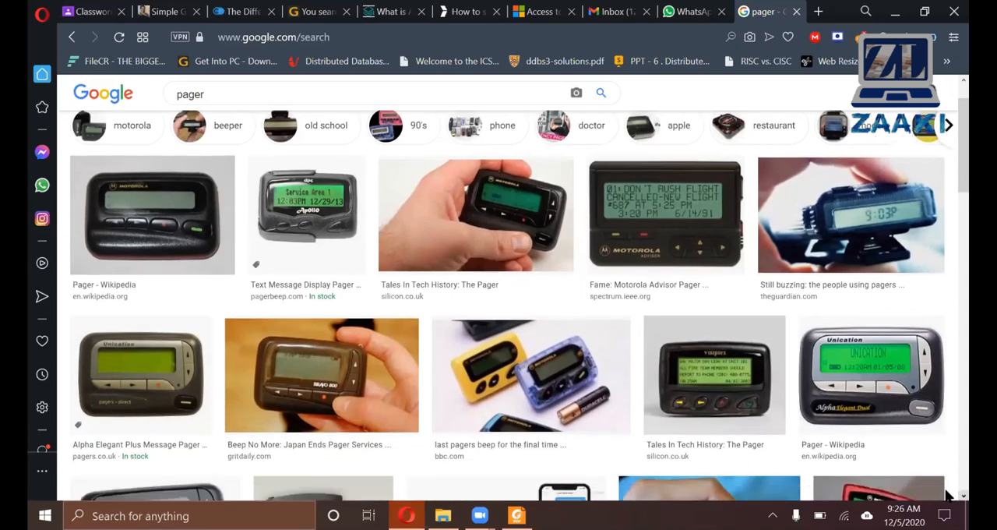
{"action": "scroll", "scroll_direction": "down", "scroll_amount": 3}
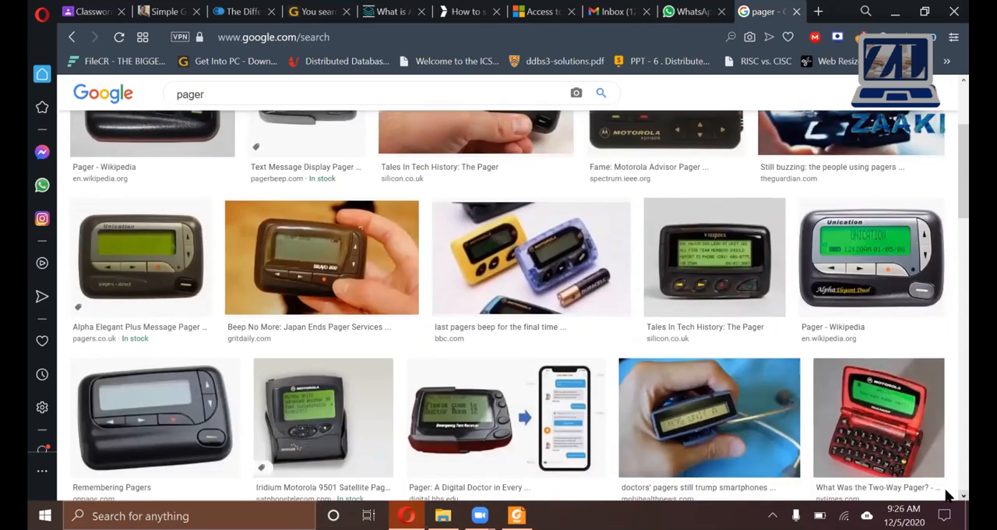
{"action": "scroll", "scroll_direction": "down", "scroll_amount": 3}
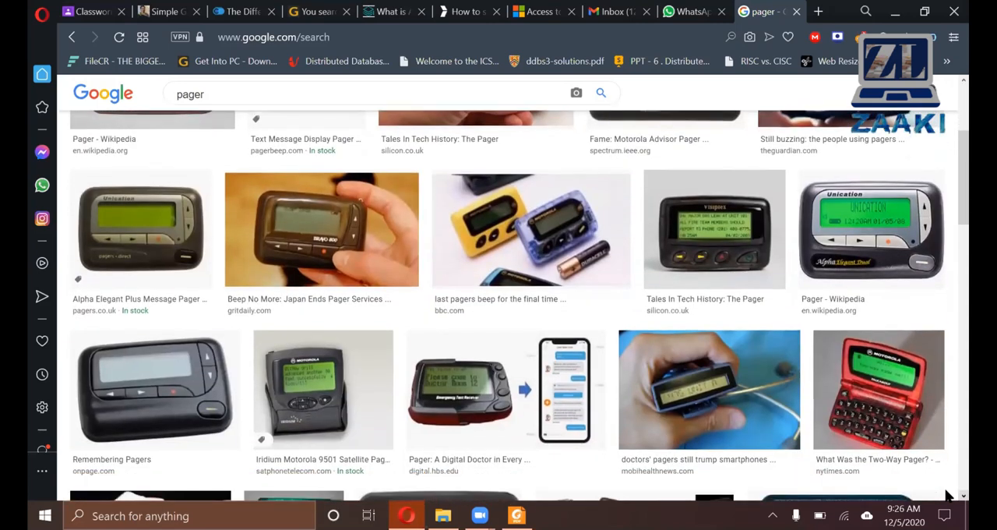
{"action": "scroll", "scroll_direction": "down", "scroll_amount": 3}
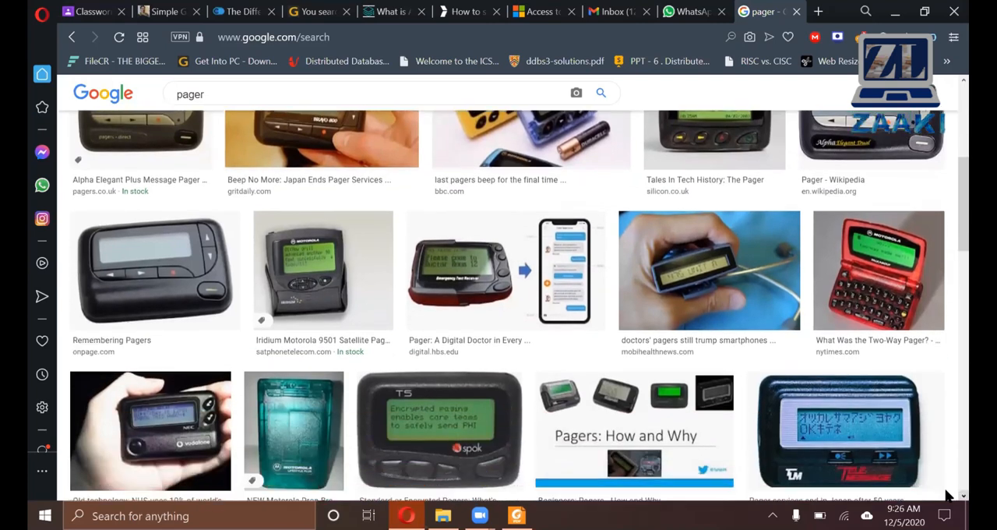
{"action": "scroll", "scroll_direction": "down", "scroll_amount": 3}
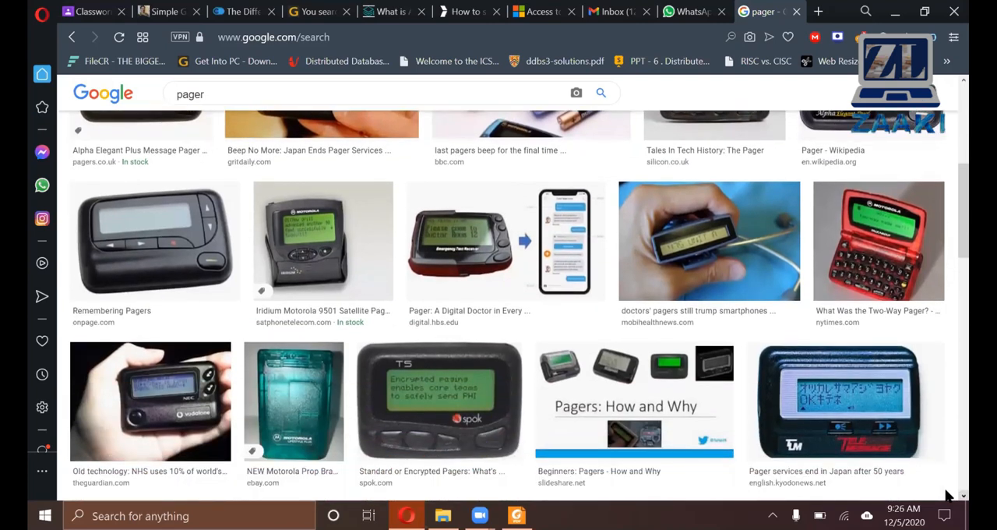
{"action": "scroll", "scroll_direction": "down", "scroll_amount": 3}
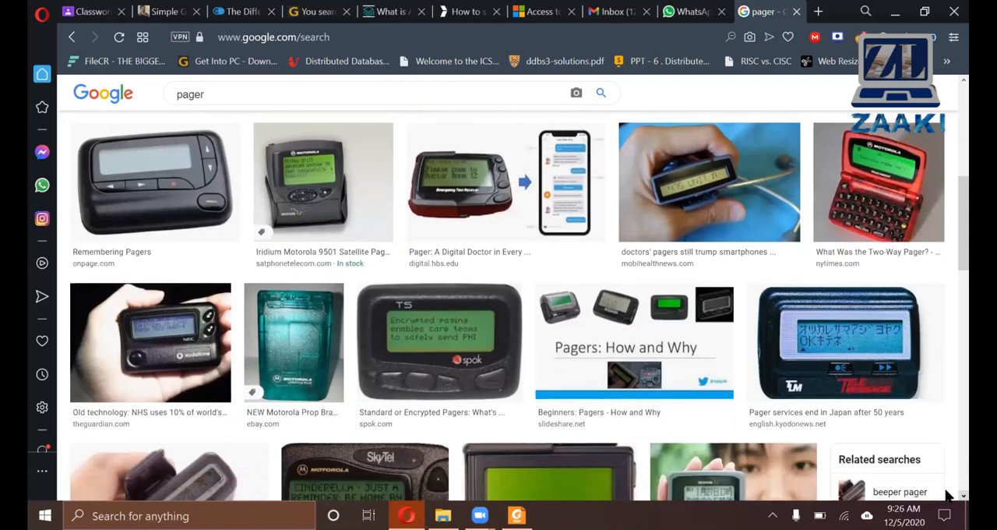
{"action": "scroll", "scroll_direction": "down", "scroll_amount": 3}
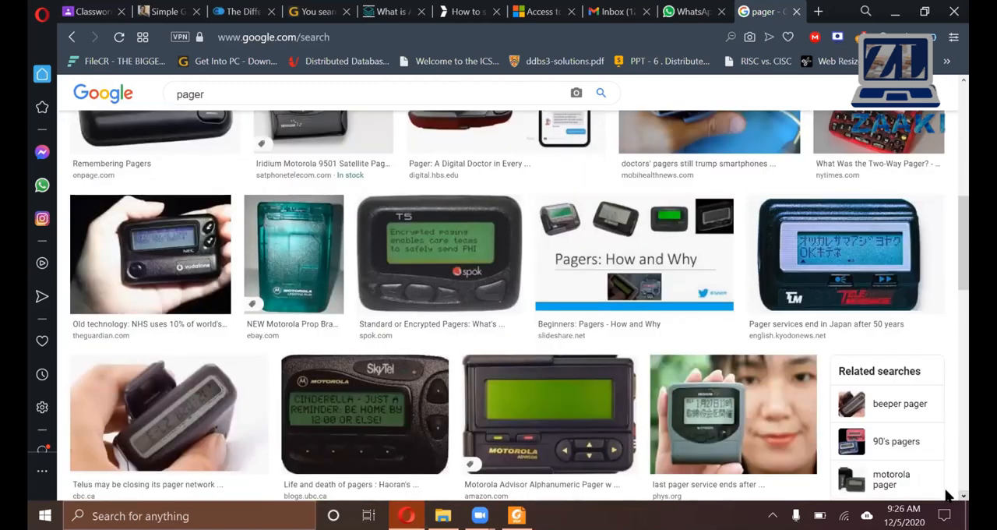
{"action": "scroll", "scroll_direction": "down", "scroll_amount": 3}
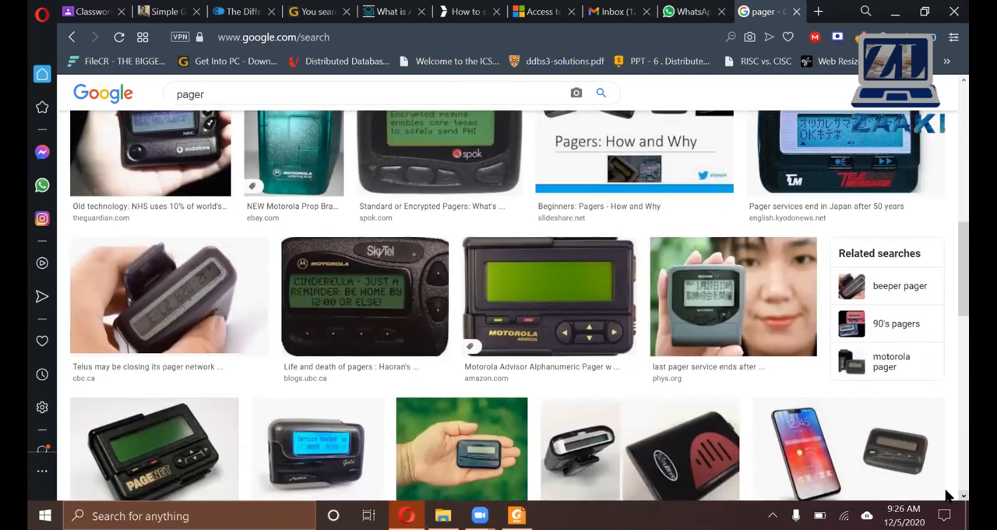
Replace the query with 'web enable cell phones' in the search box.
{"action": "left_click", "coordinate": [210, 94]}
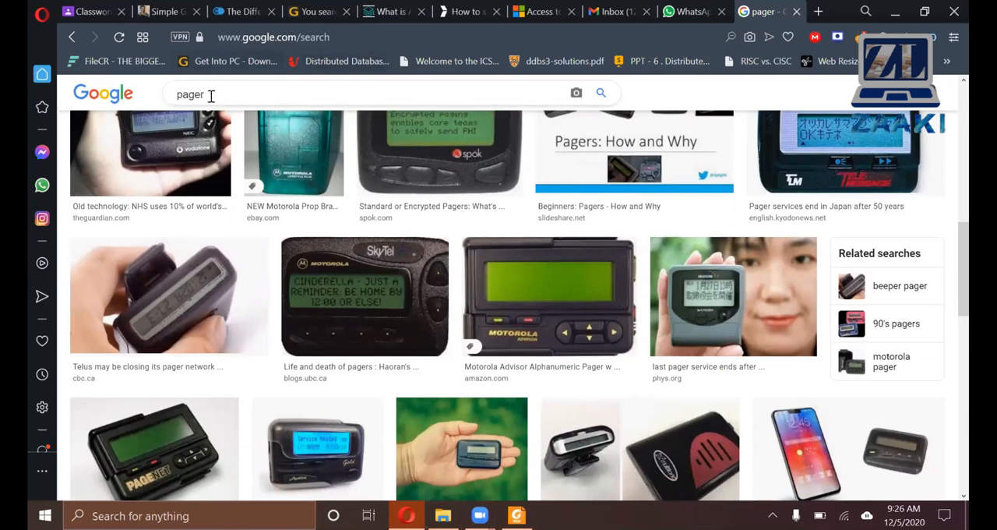
{"action": "type", "text": "web enable cell phones"}
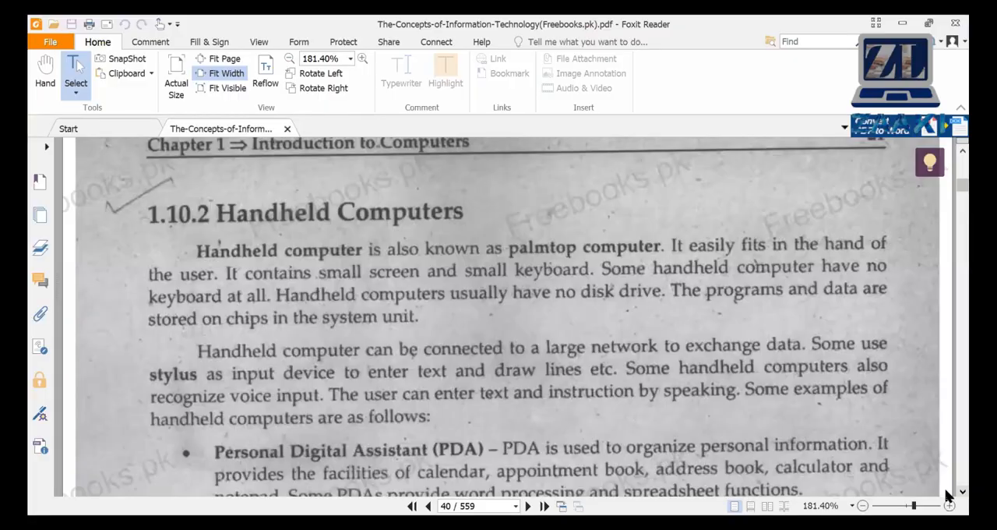
Scroll the PDF to the PDA, Web-Enabled Cellular Telephone and Web-Enabled Pager bullet list.
{"action": "scroll", "scroll_direction": "down", "scroll_amount": 3}
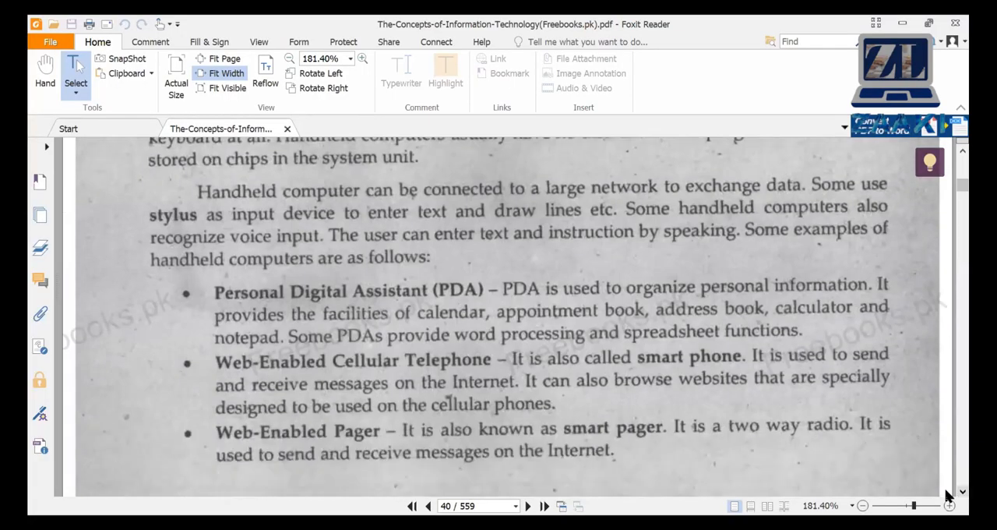
{"action": "scroll", "scroll_direction": "down", "scroll_amount": 3}
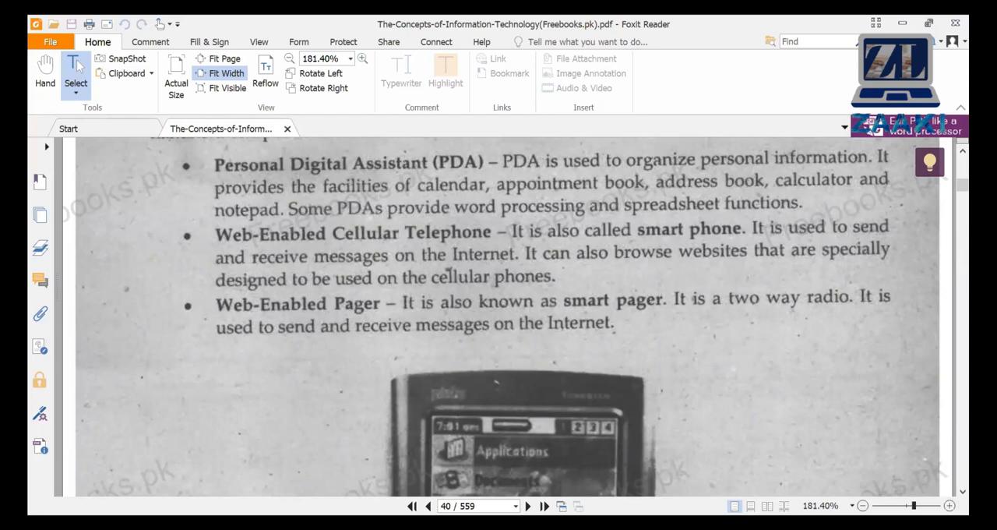
{"action": "mouse_move", "coordinate": [762, 442]}
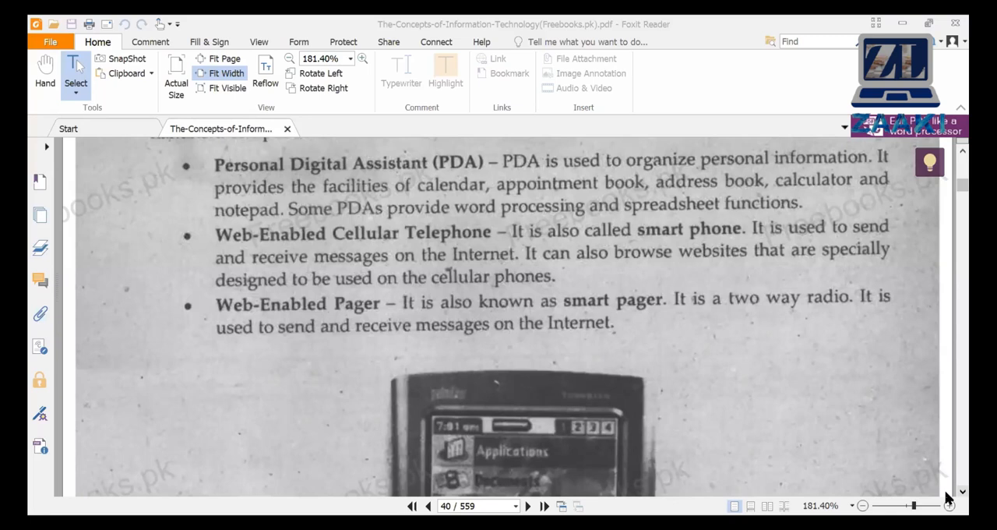
Scroll past the PDA figure to the Web-enabled Devices figure and section 1.10.3 on page 41.
{"action": "scroll", "scroll_direction": "down", "scroll_amount": 3}
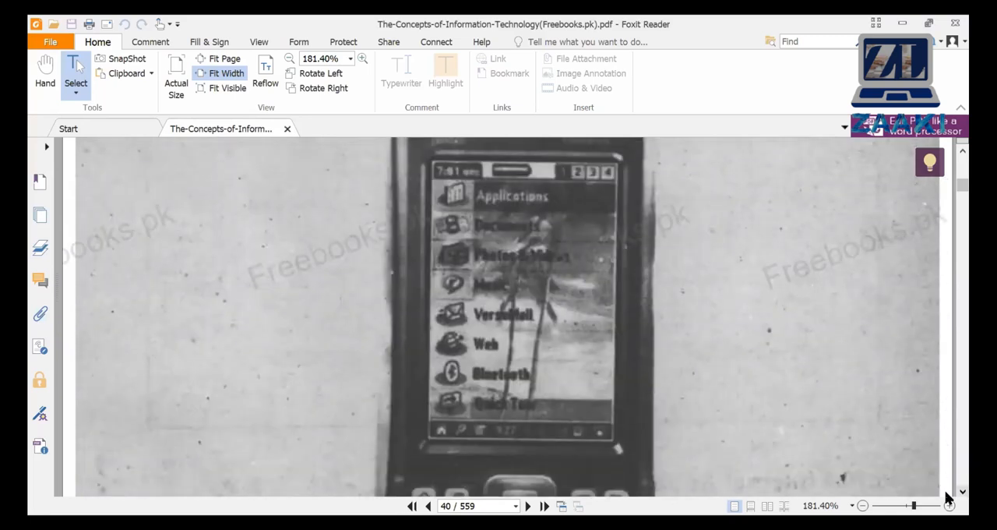
{"action": "scroll", "scroll_direction": "down", "scroll_amount": 3}
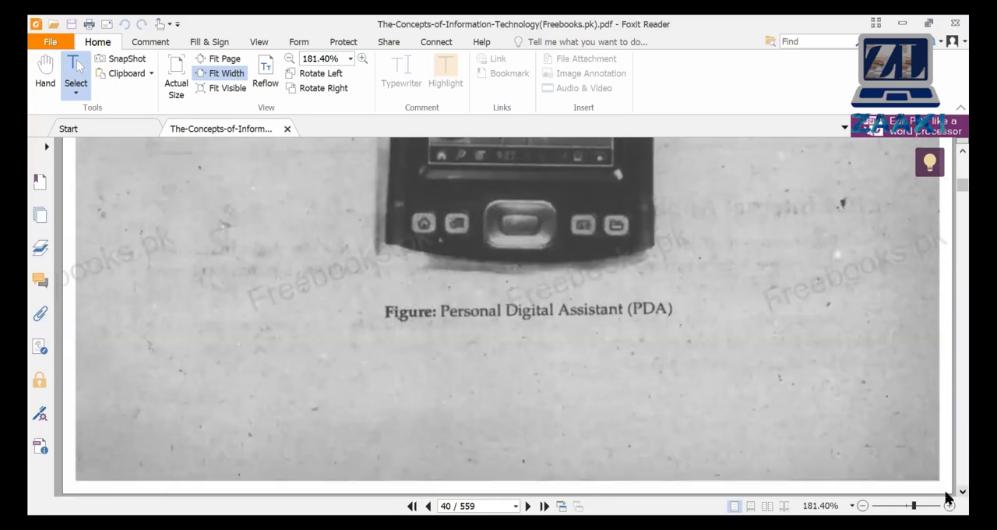
{"action": "scroll", "scroll_direction": "down", "scroll_amount": 3}
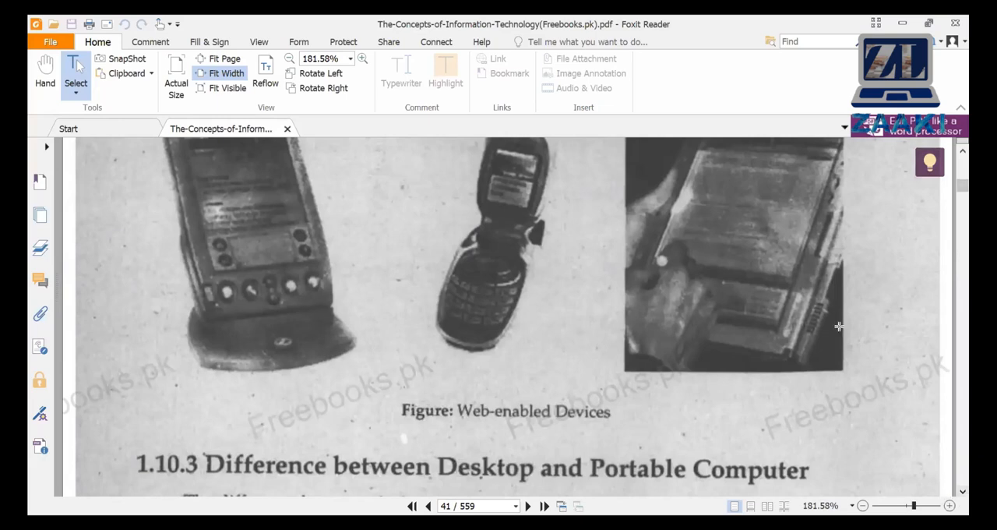